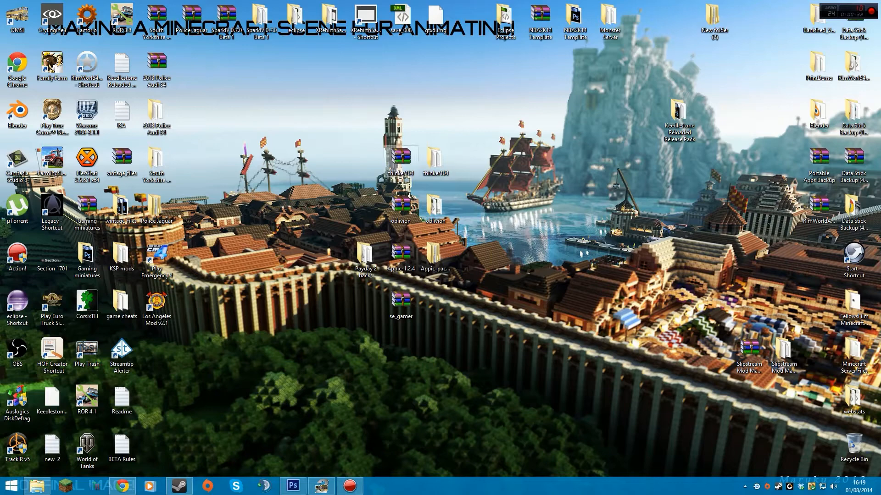
Reach the OMSI 2 install folder from the Steam Library via Browse local files.
right_click(179, 486)
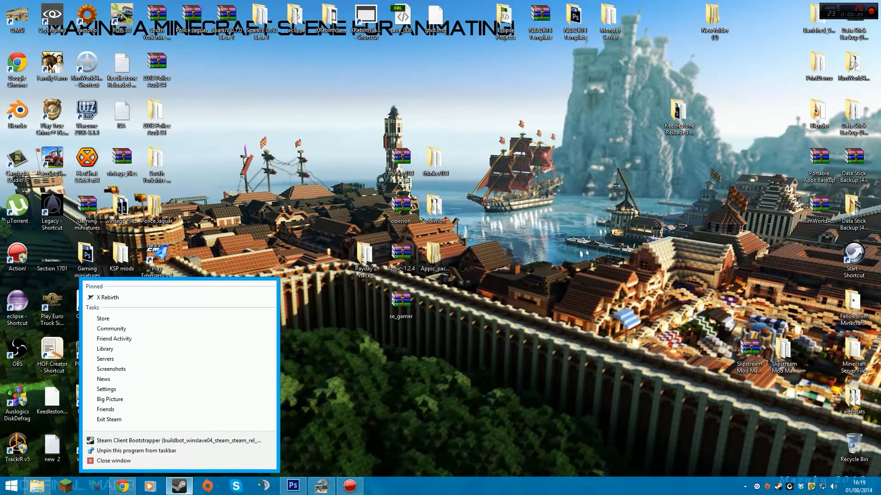
left_click(105, 350)
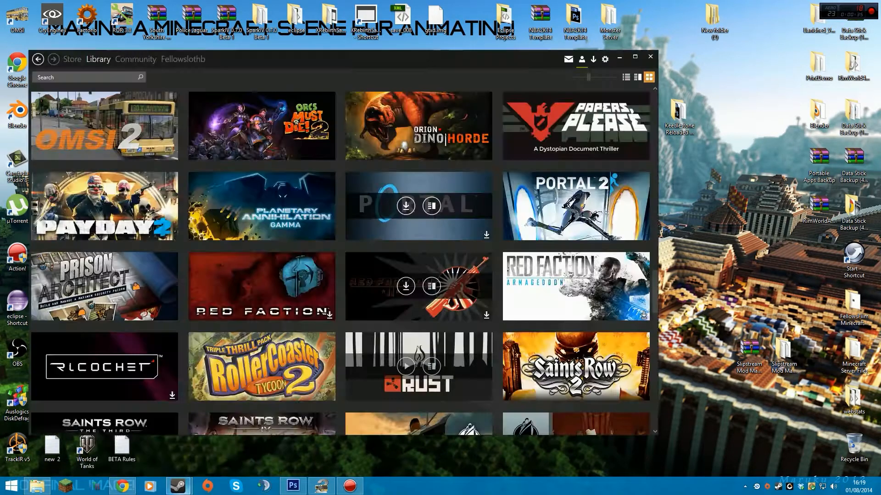
right_click(104, 125)
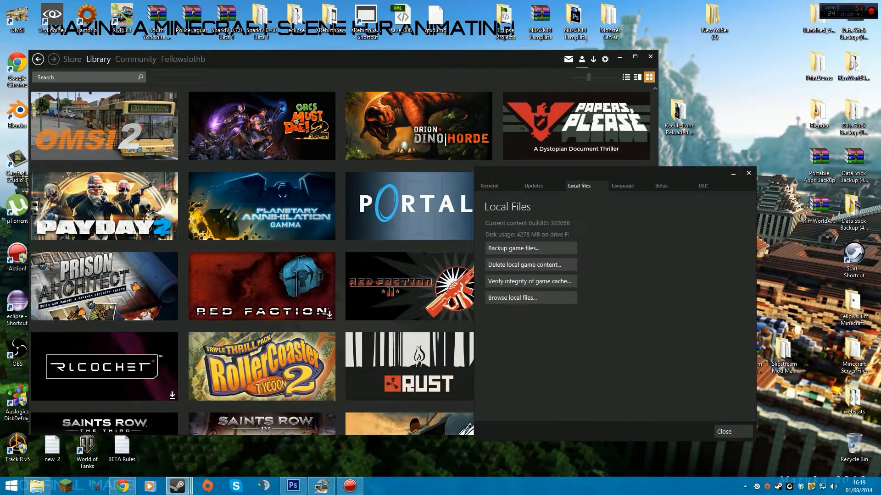
left_click(512, 298)
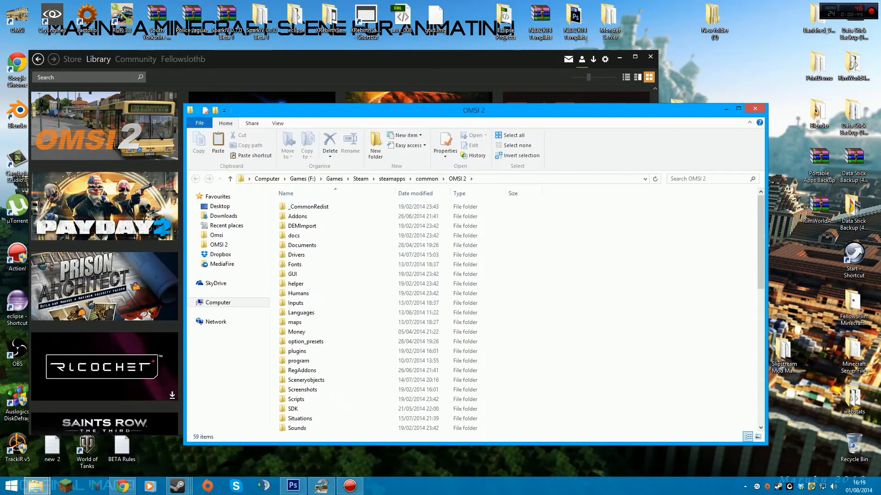
Step up to the steamapps common folder and re-enter the OMSI 2 game folder.
left_click(427, 179)
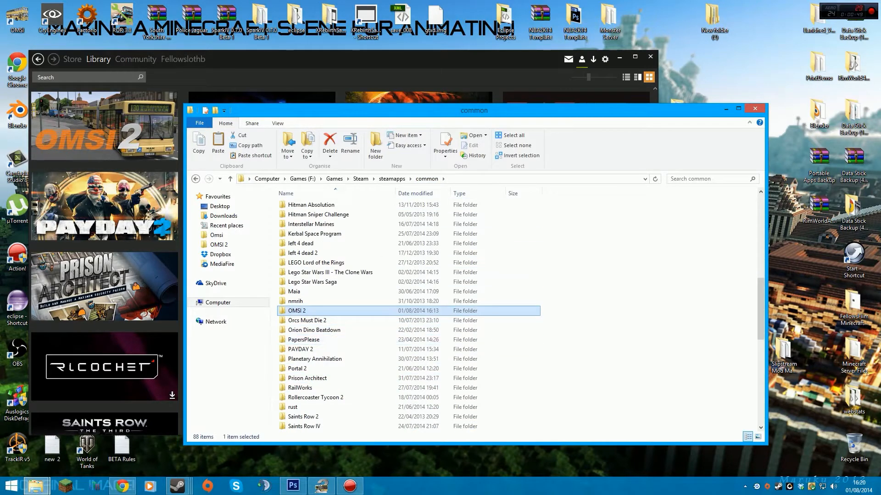
double_click(296, 311)
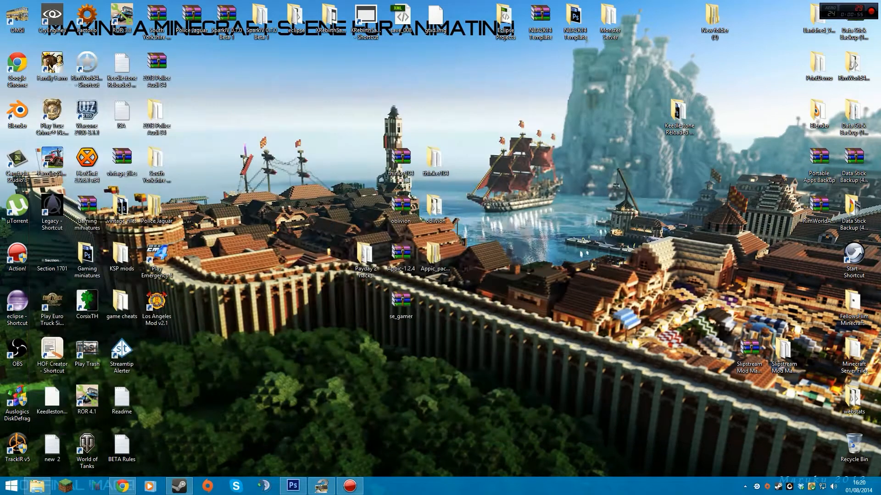
Enter the Keedlestone Reloaded Release Pack and its OMSI 2 folder.
double_click(122, 62)
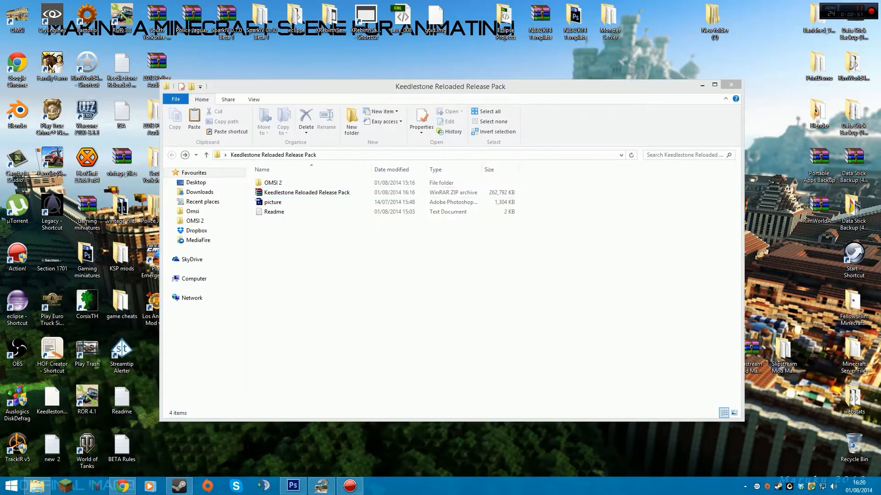
left_click(307, 192)
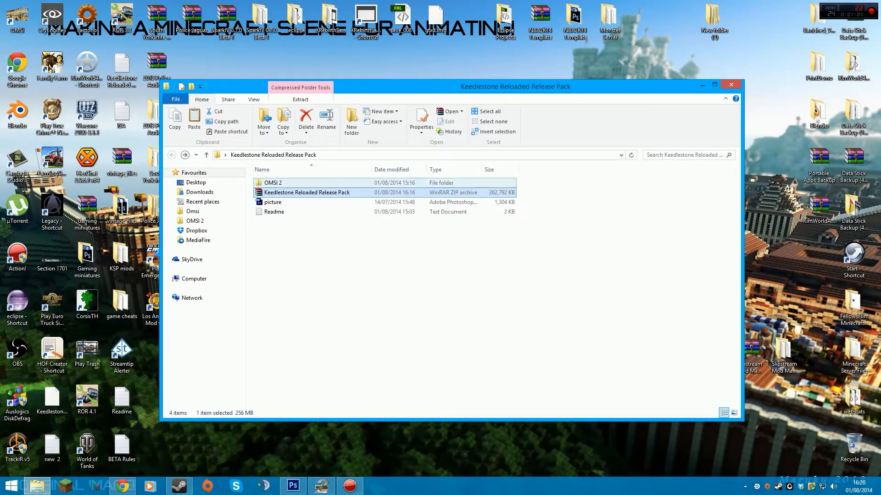
mouse_move(306, 191)
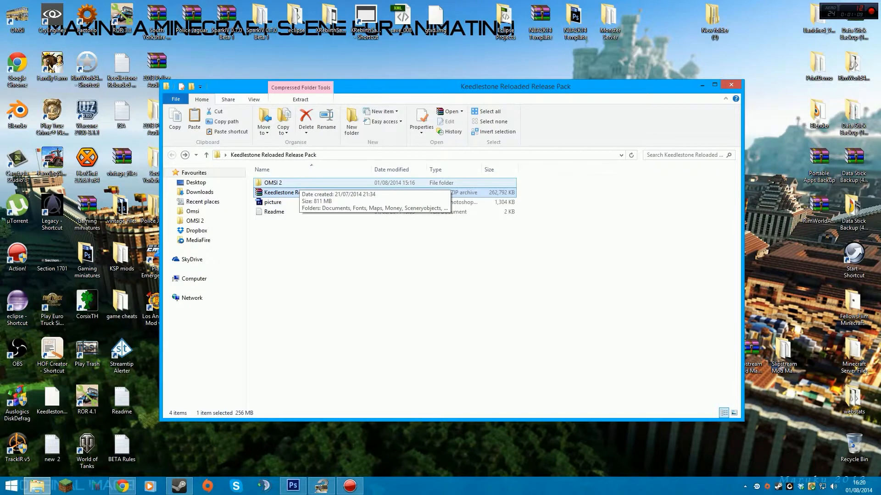
double_click(272, 182)
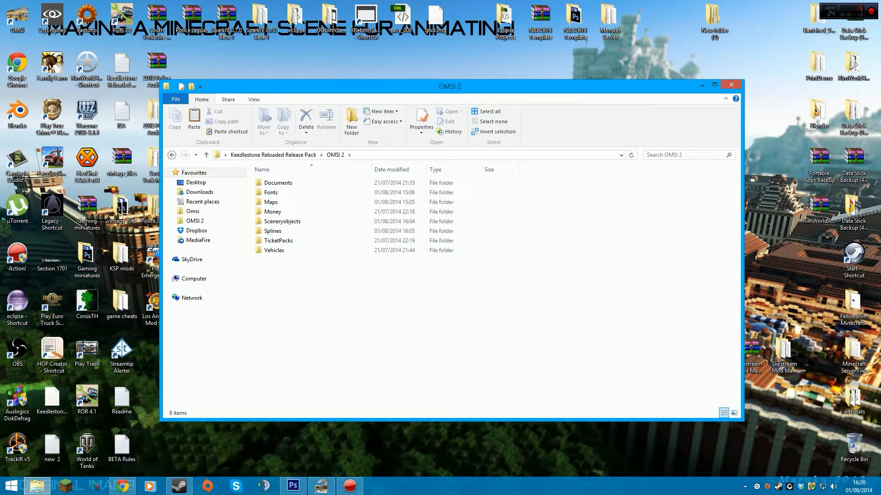
Start a second file window at Computer for browsing to the game's install folder.
left_click(11, 486)
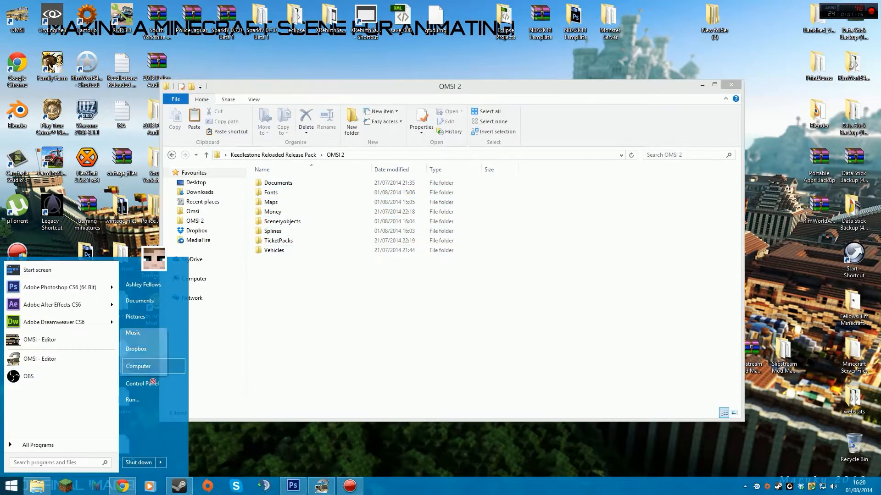
left_click(139, 366)
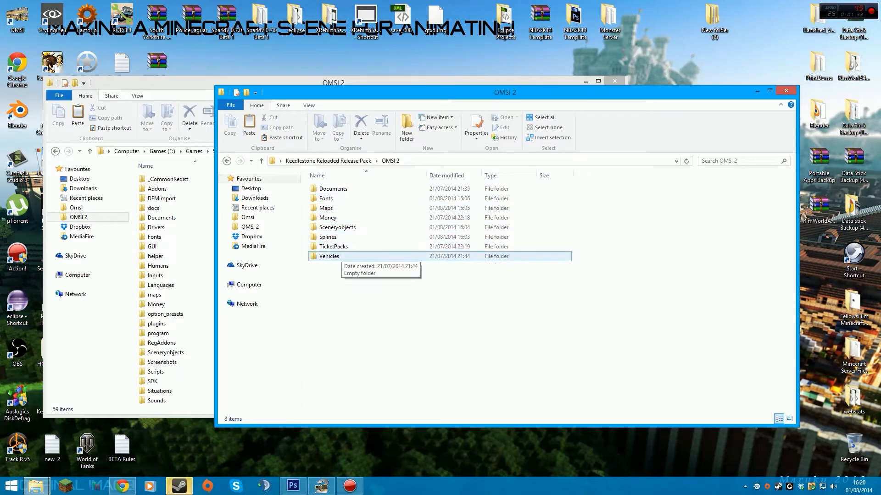
left_click(334, 189)
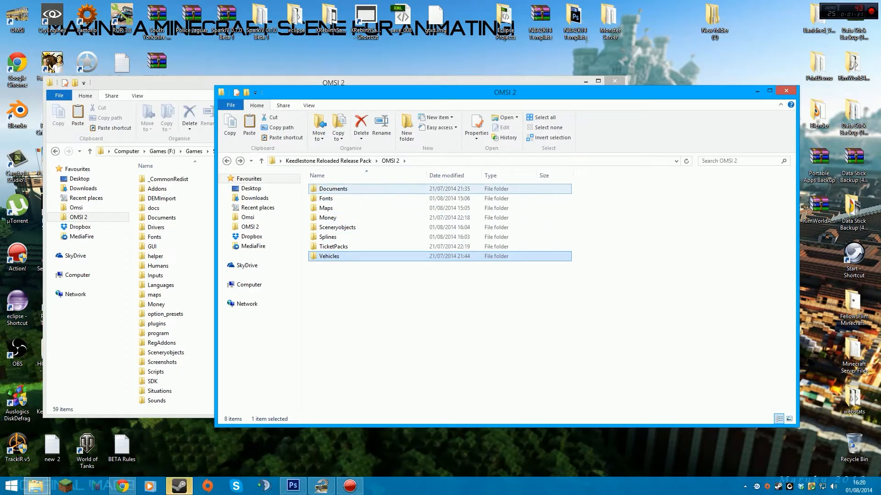
double_click(333, 188)
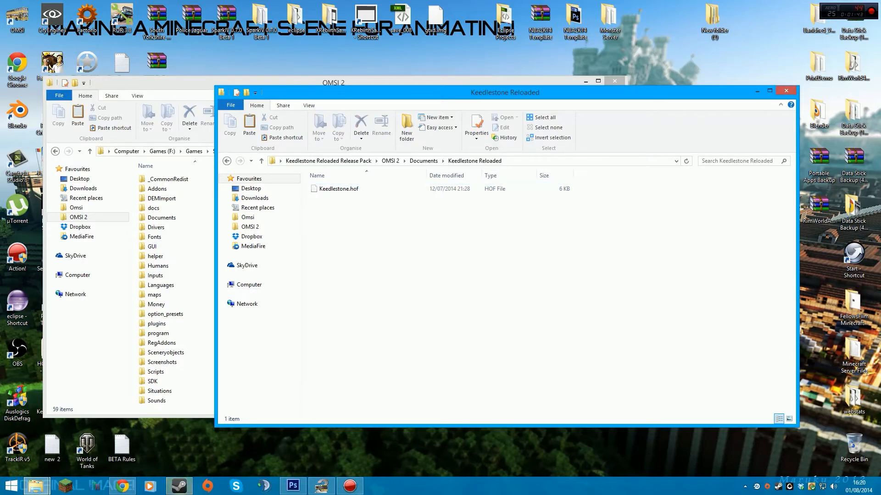
left_click(340, 189)
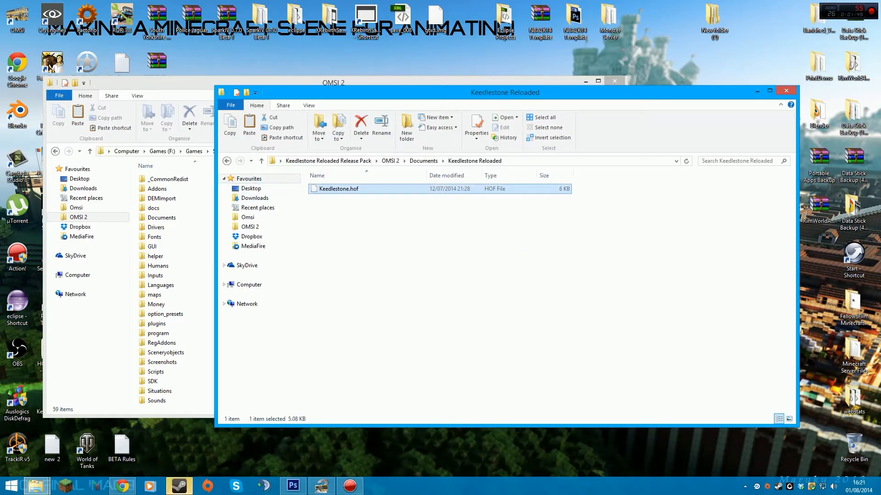
left_click(438, 280)
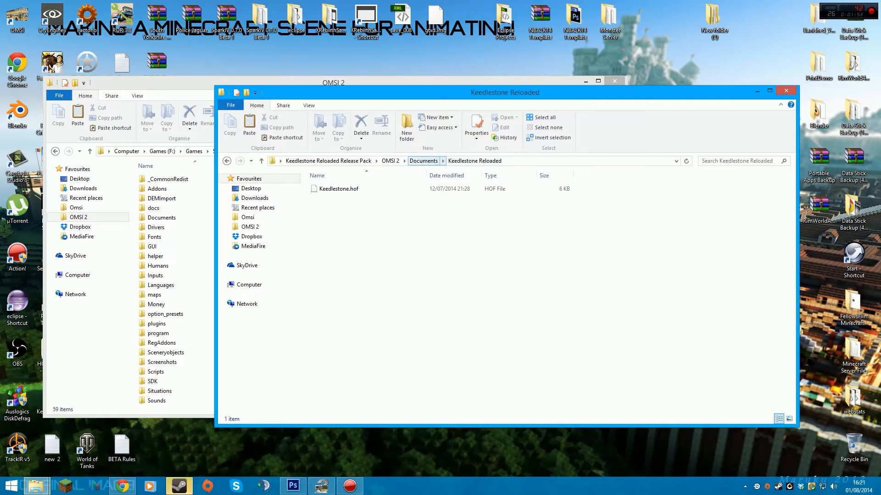
left_click(340, 189)
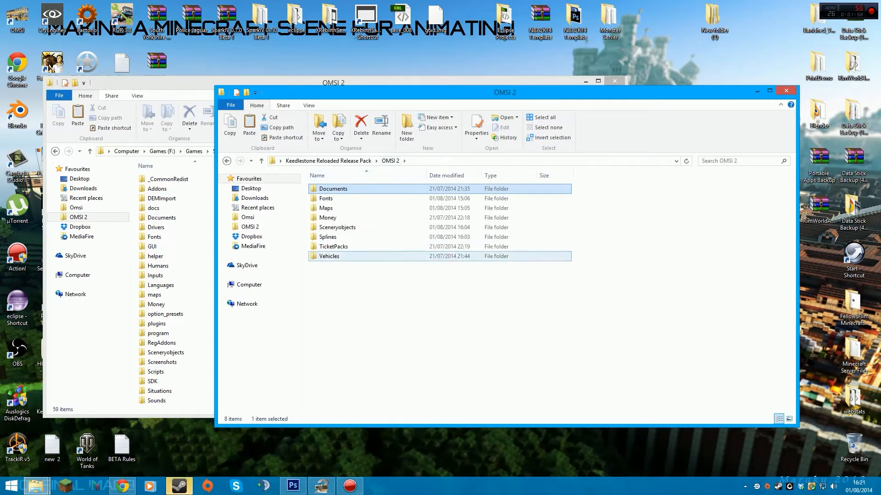
left_click(329, 256)
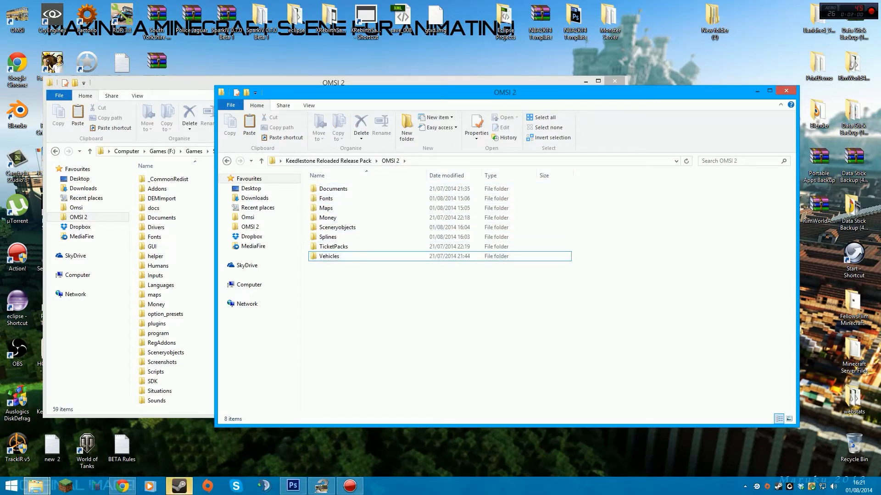